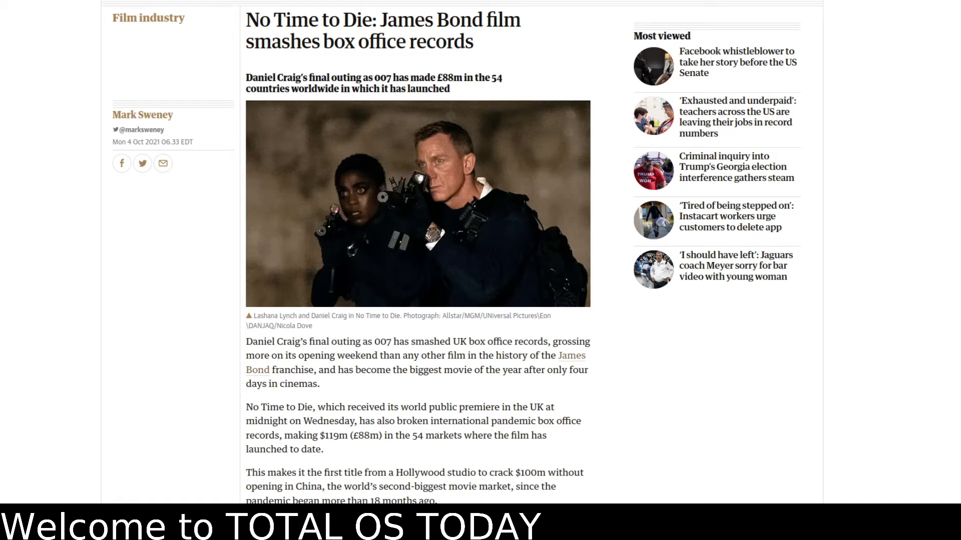
scroll("down", 3)
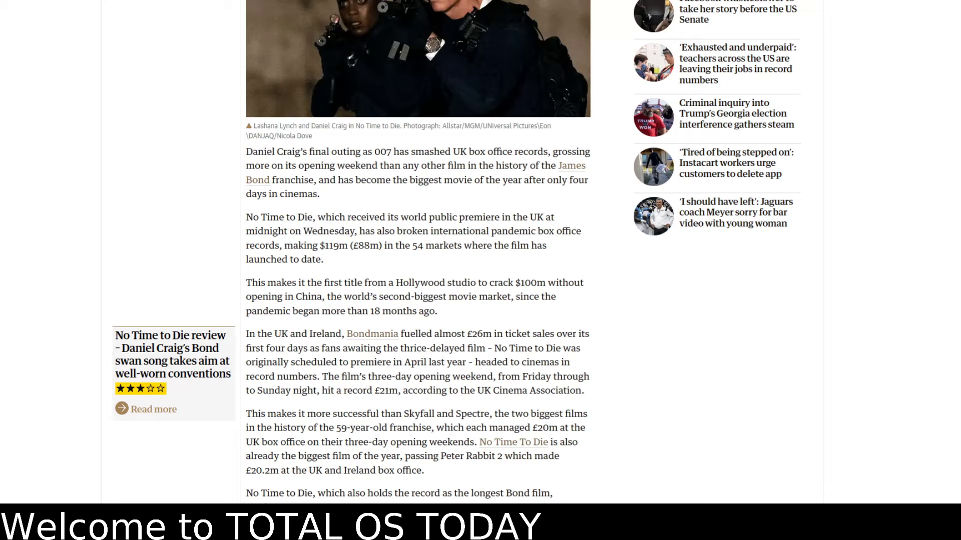
scroll("down", 3)
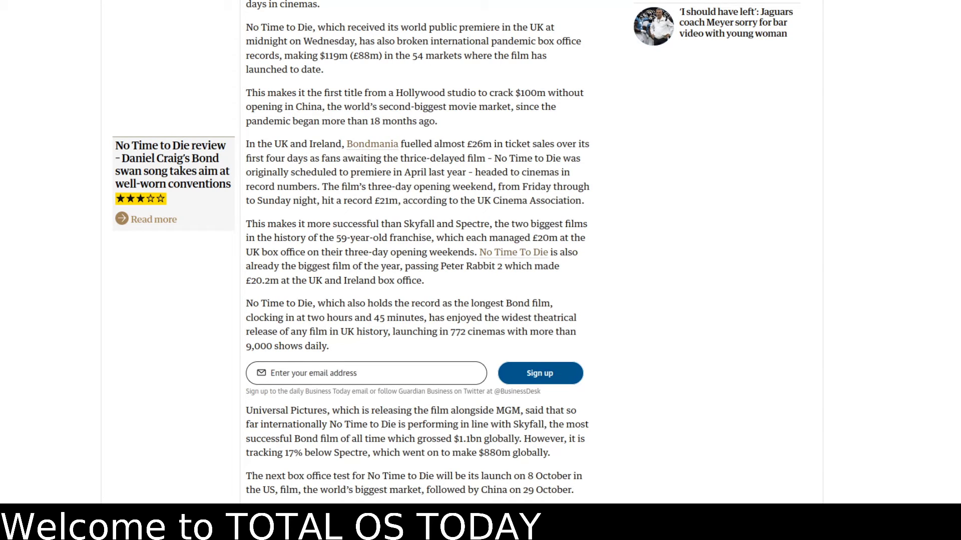
scroll("down", 3)
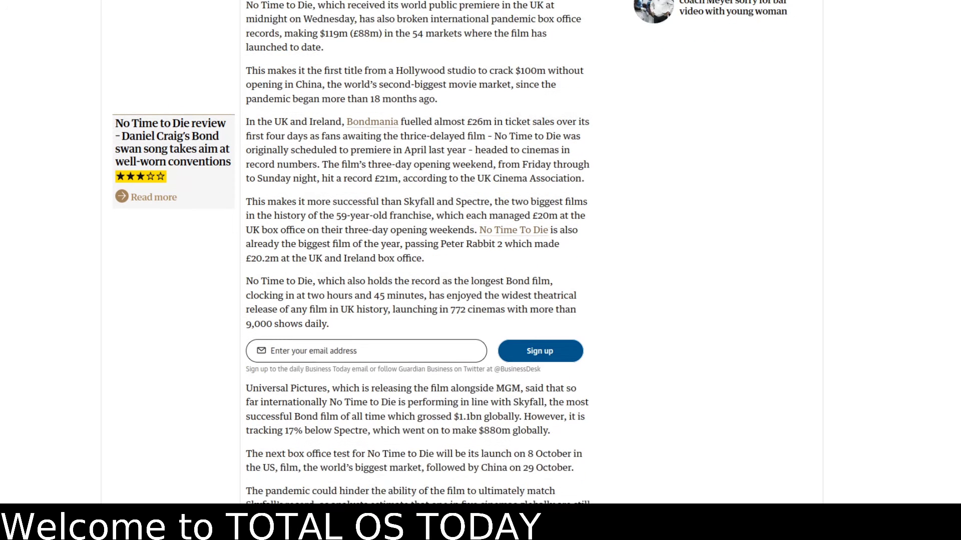
scroll("down", 3)
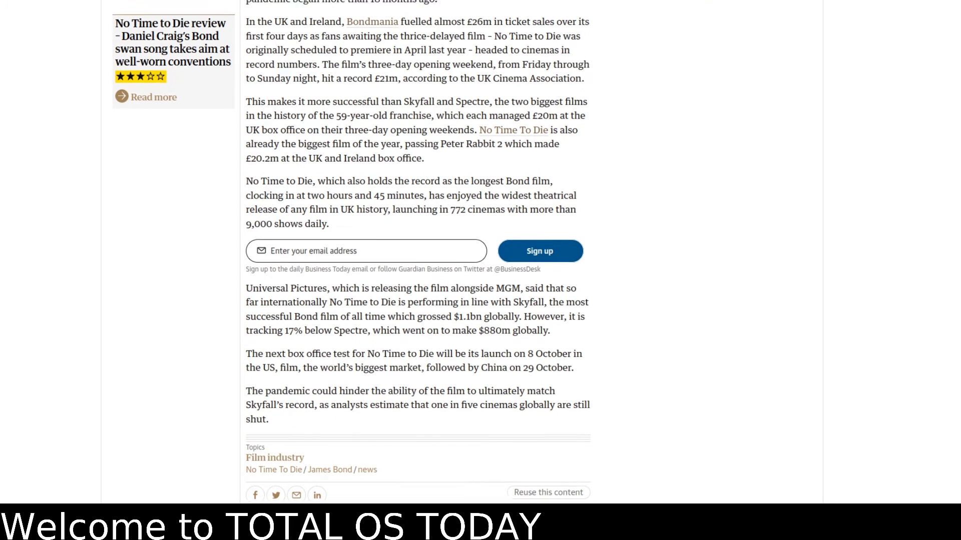
scroll("up", 3)
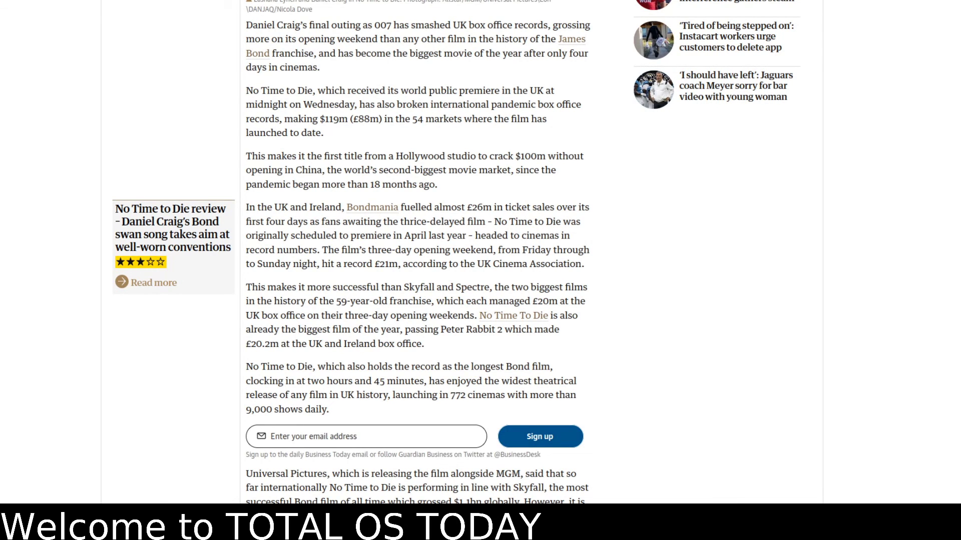
scroll("up", 3)
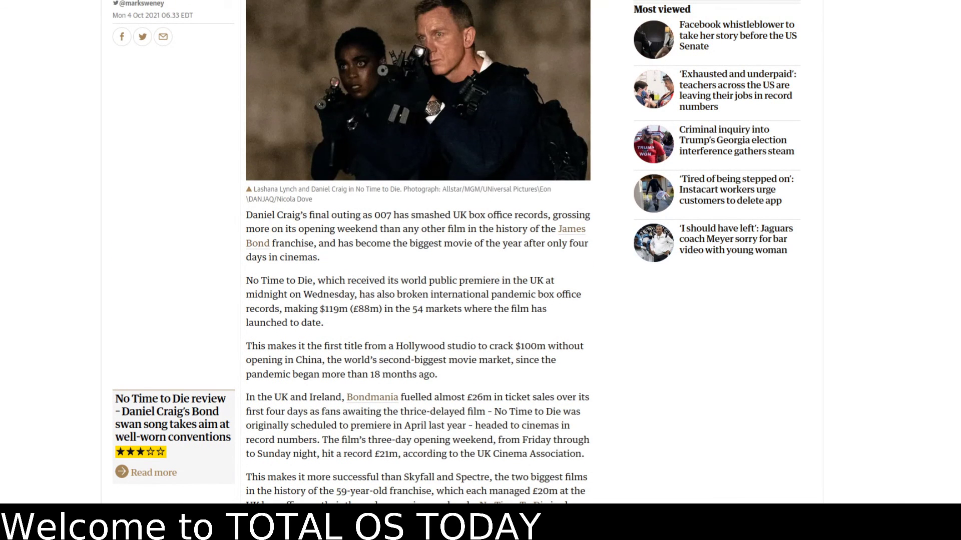